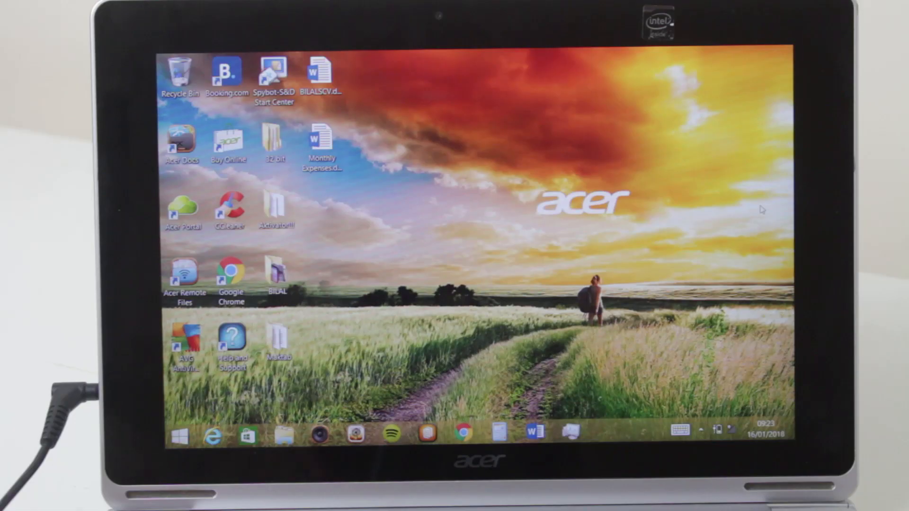
mouse_move(596, 243)
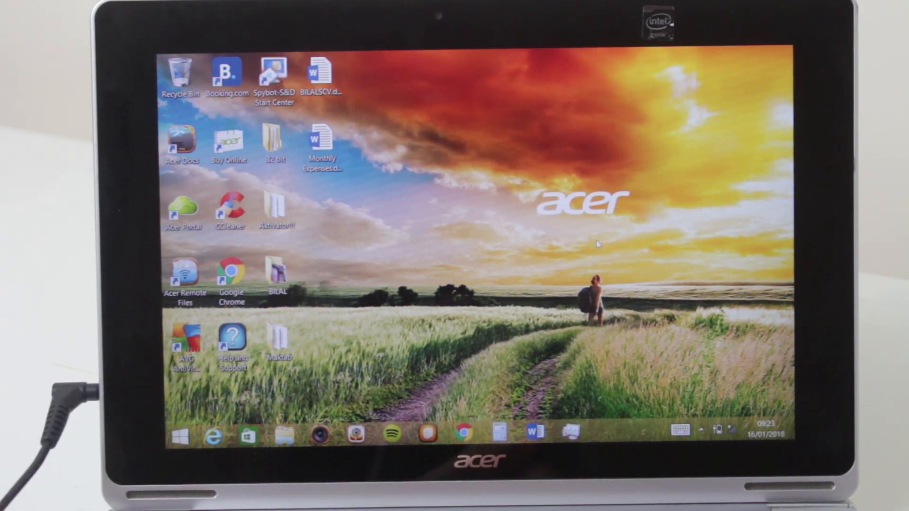
- Open the desktop context menu by right-clicking an empty spot on the desktop
right_click(599, 243)
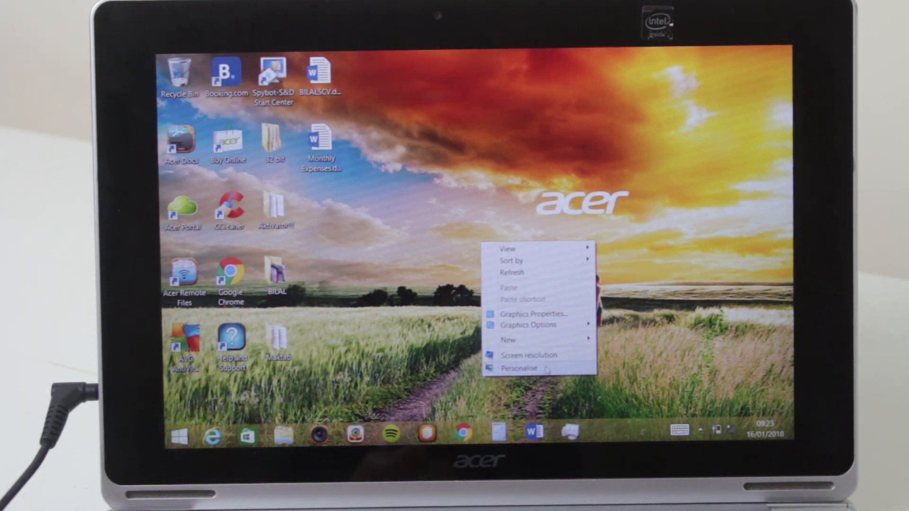
- Go to Personalise and bring up Screen Saver Settings, currently Blank with a 1-minute wait
left_click(520, 368)
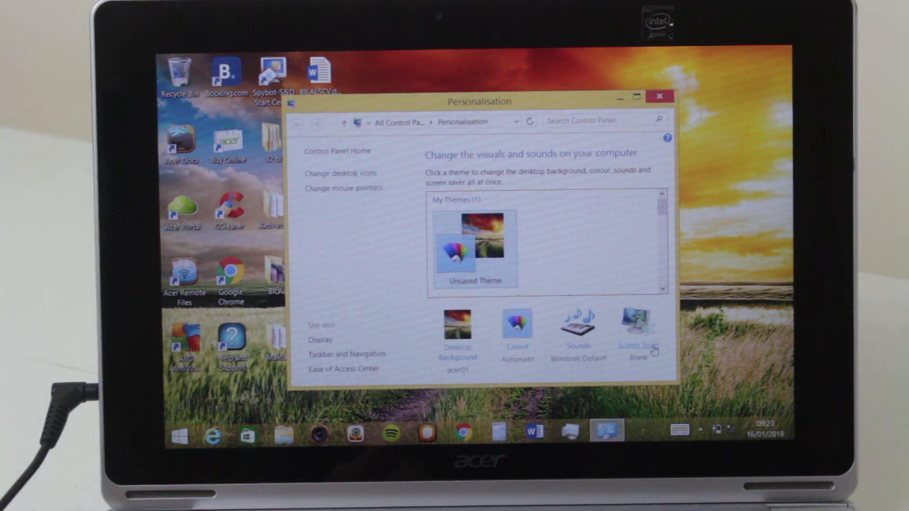
left_click(637, 323)
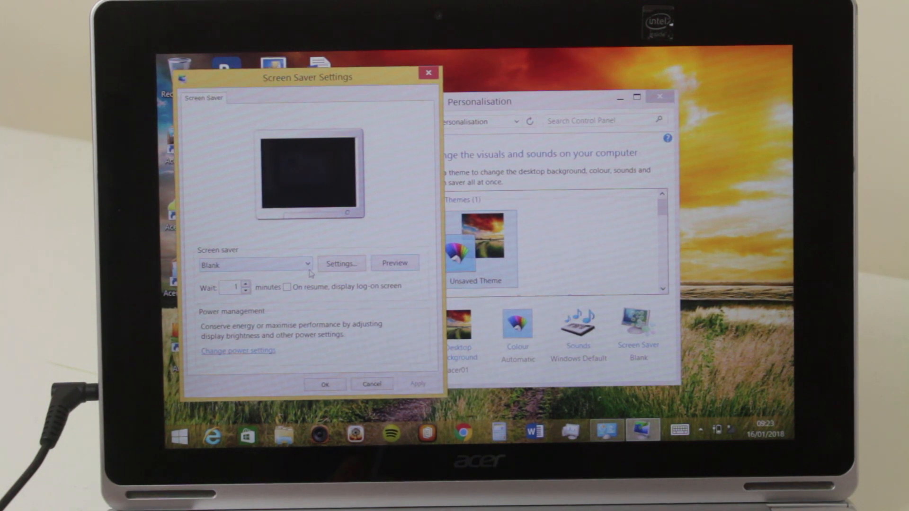
- Set the screen saver to (None) and apply it
left_click(307, 264)
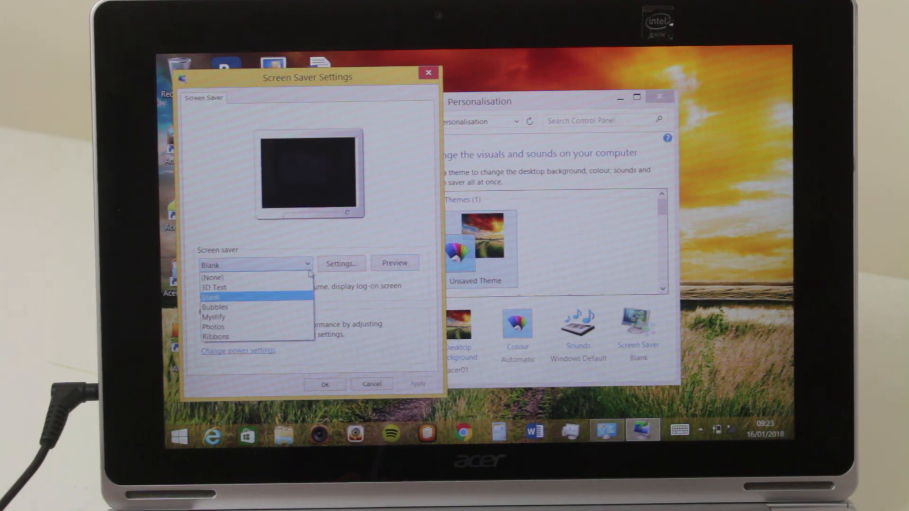
left_click(211, 277)
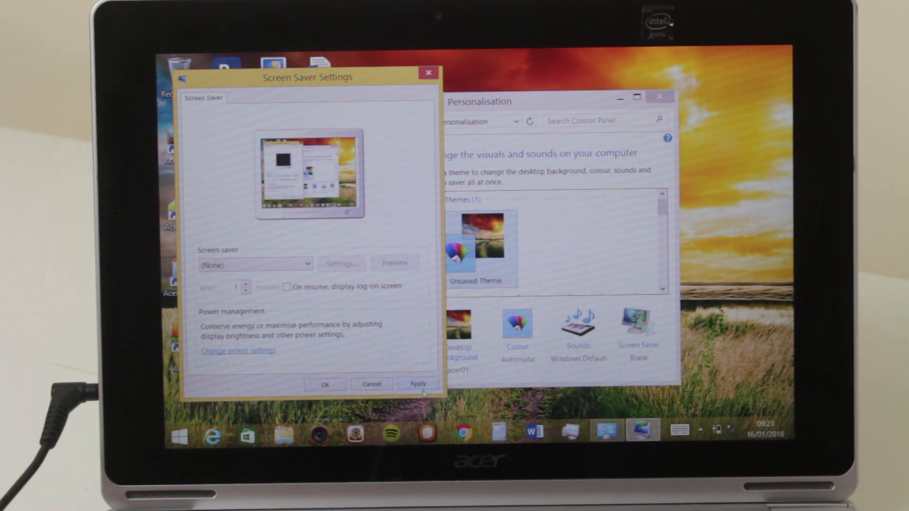
left_click(418, 384)
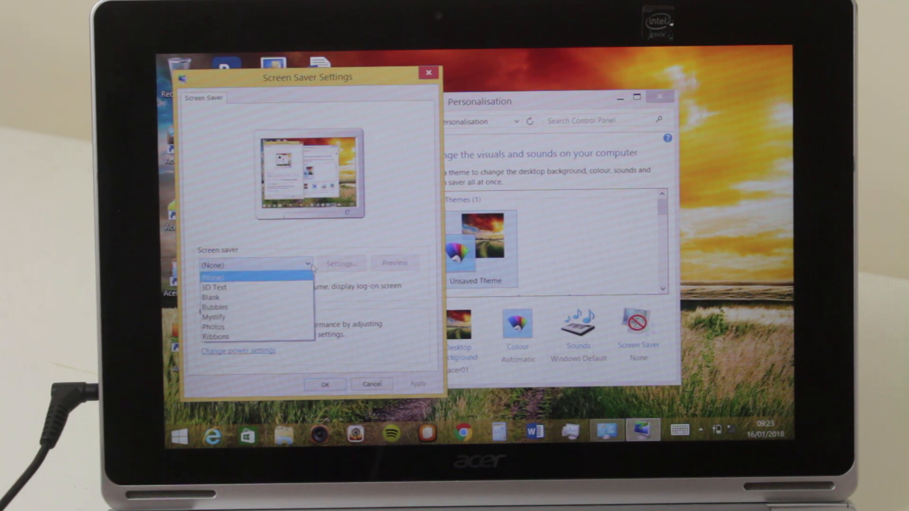
left_click(215, 306)
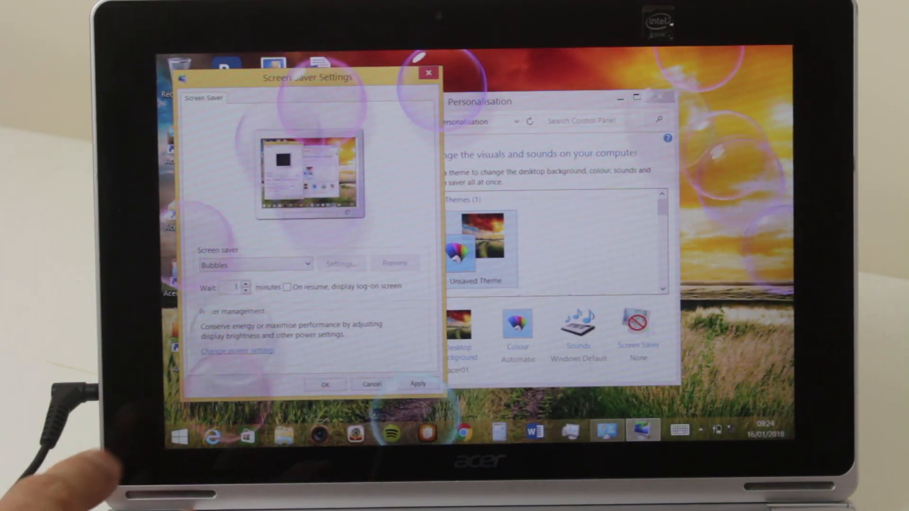
left_click(478, 101)
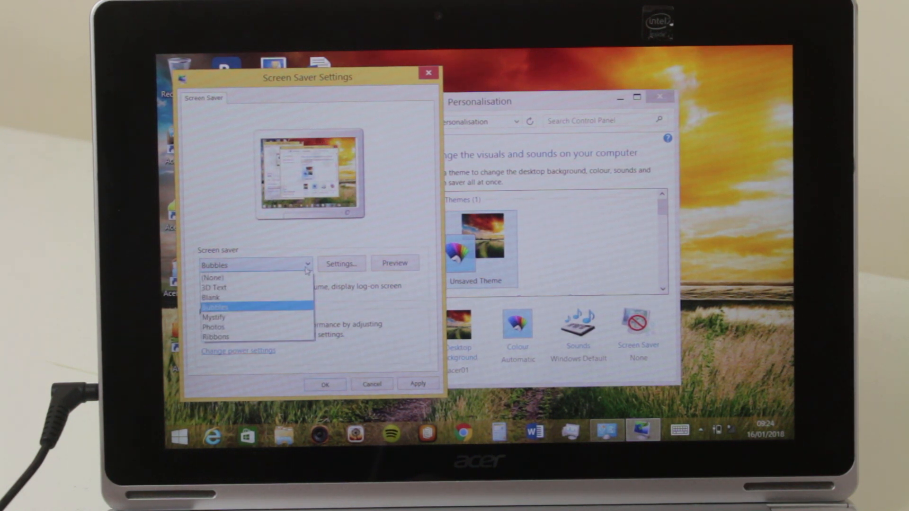
left_click(214, 277)
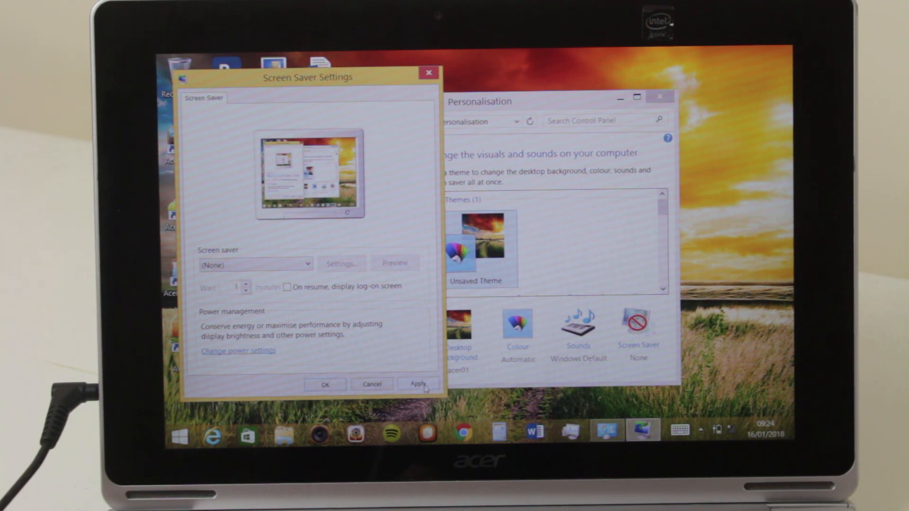
- Apply the (None) screen saver again and confirm Screen Saver Settings with OK
left_click(416, 384)
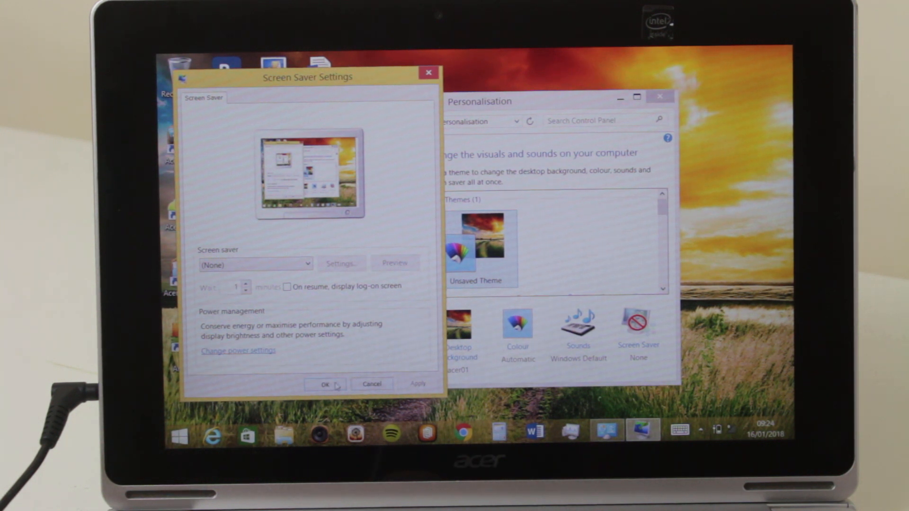
left_click(324, 384)
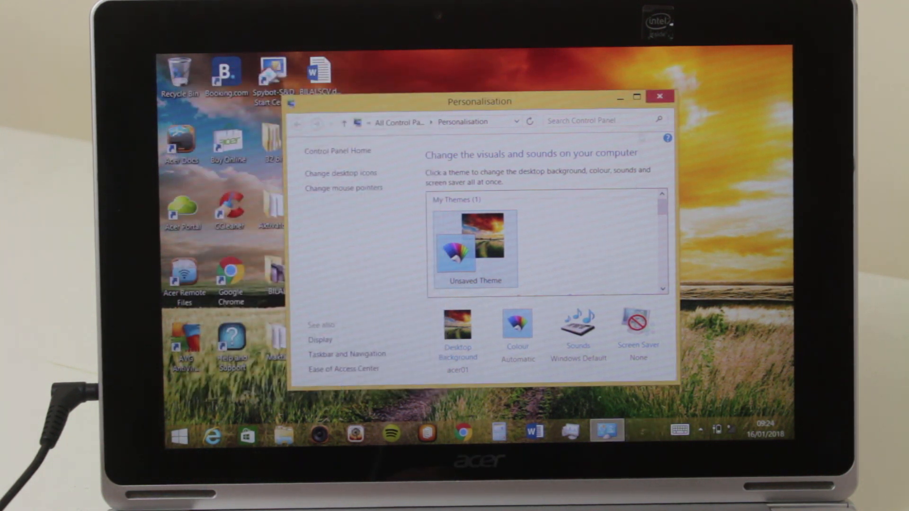
- Close the Personalisation window to leave the desktop clear
left_click(660, 96)
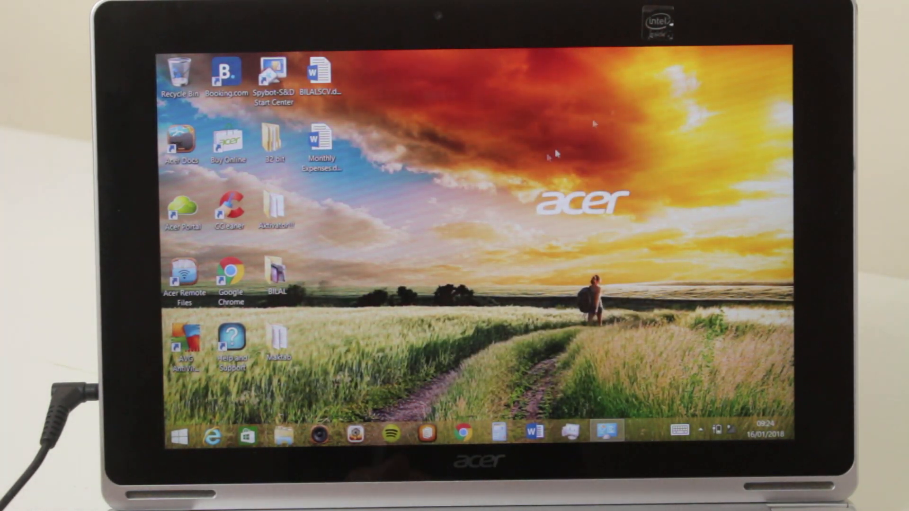
mouse_move(519, 232)
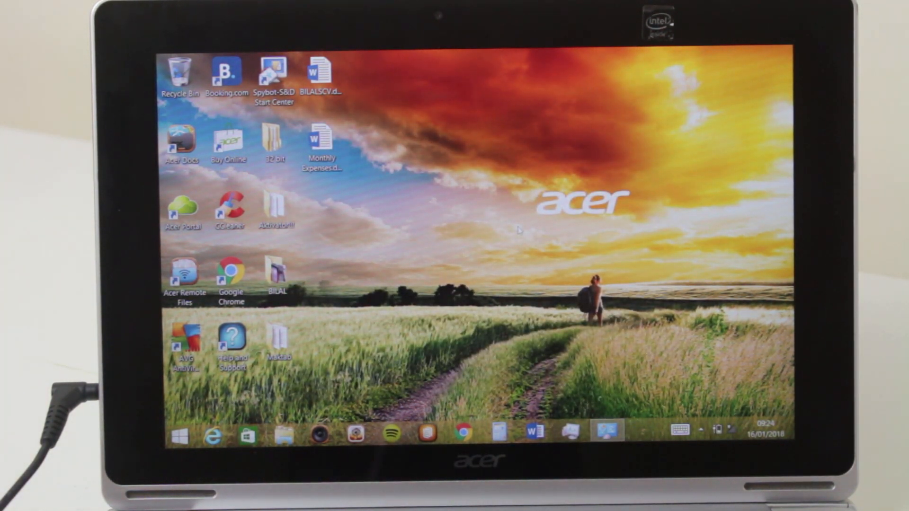